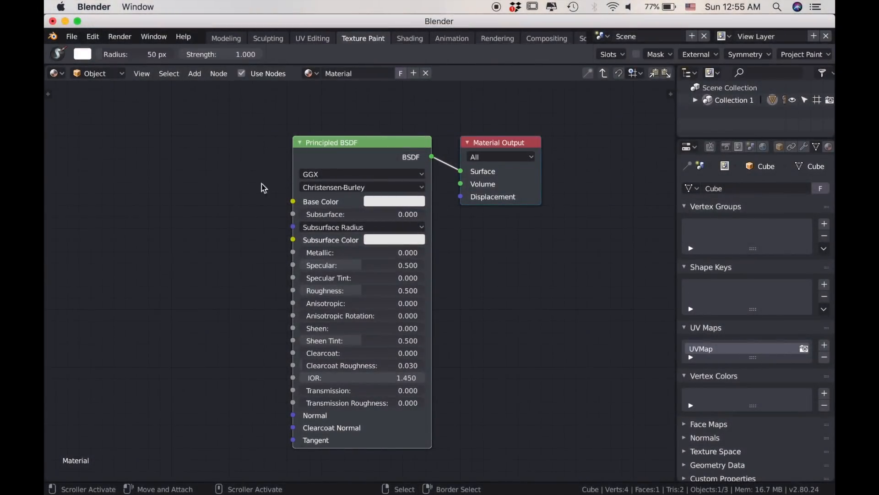
{"action": "mouse_move", "coordinate": [297, 119]}
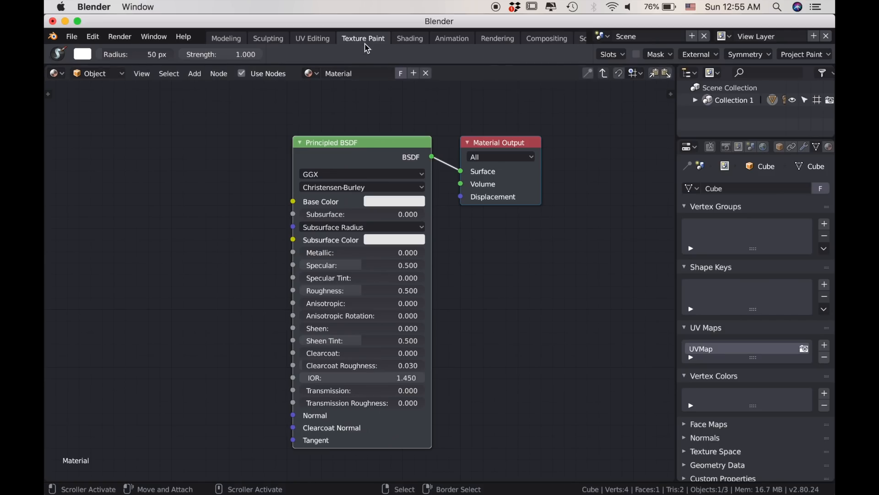
{"action": "mouse_move", "coordinate": [363, 38]}
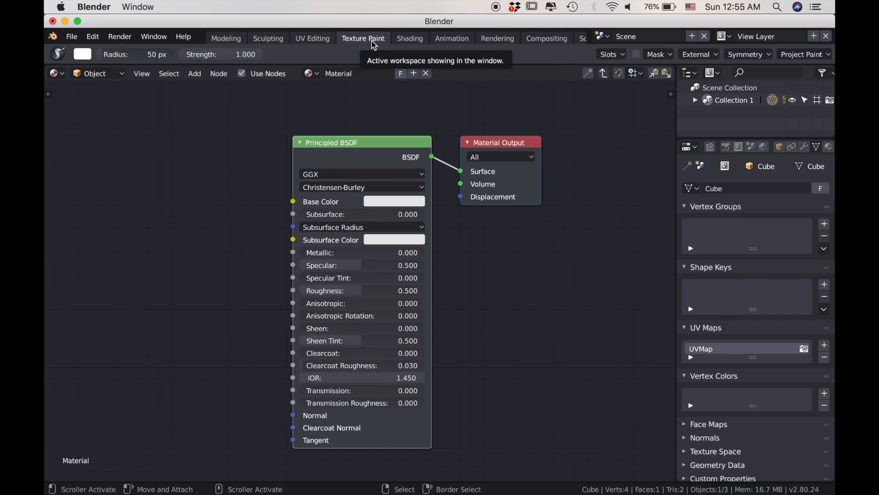
{"action": "mouse_move", "coordinate": [709, 147]}
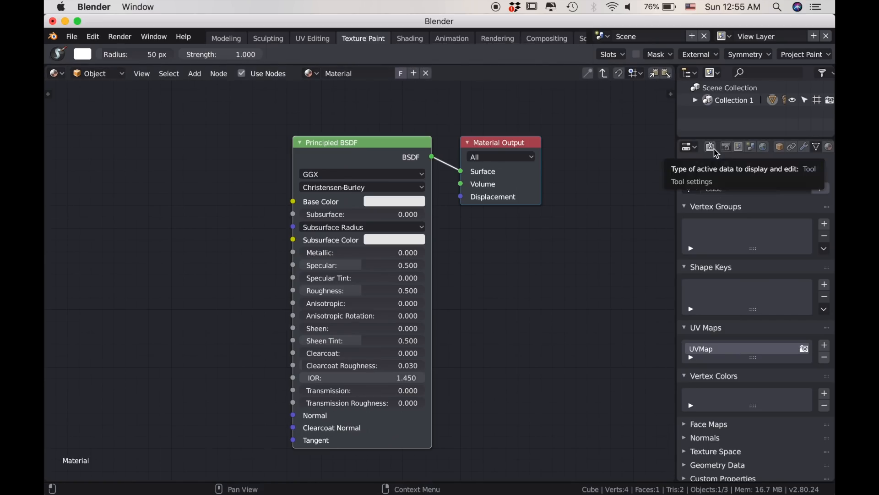
Create a Material Base Color image paint slot wired into the Principled BSDF's Base Color.
{"action": "left_click", "coordinate": [711, 146]}
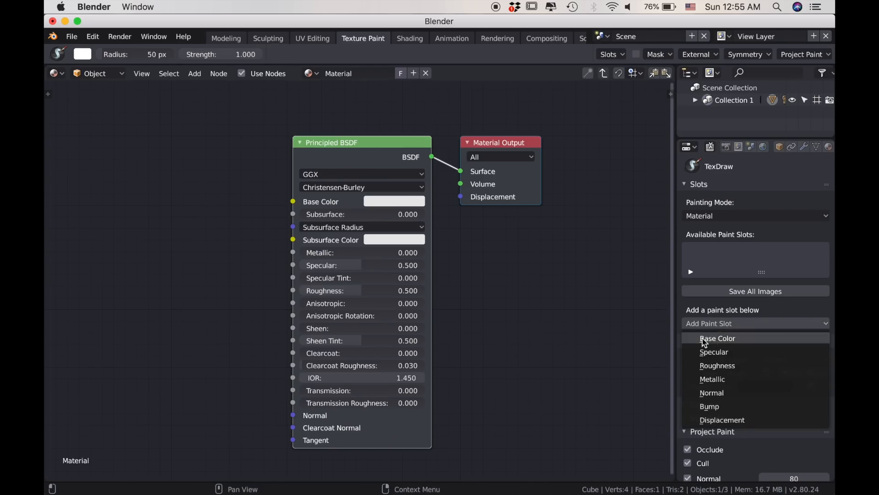
{"action": "mouse_move", "coordinate": [728, 354]}
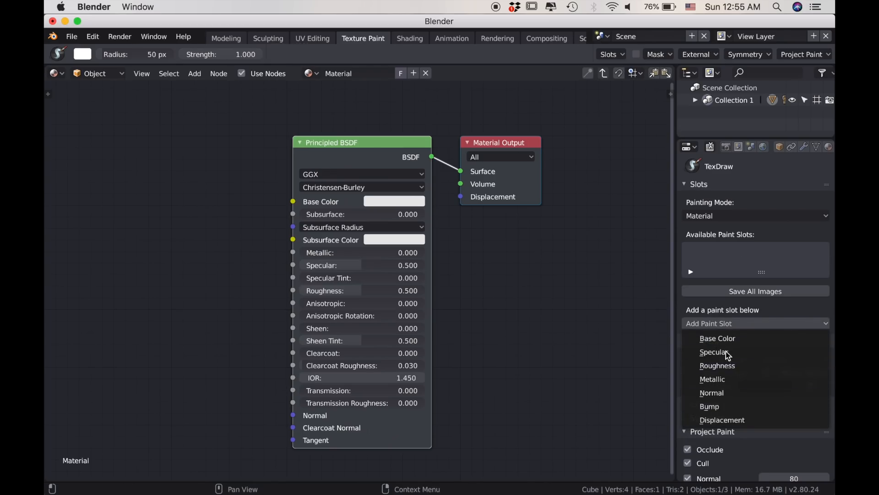
{"action": "left_click", "coordinate": [717, 338]}
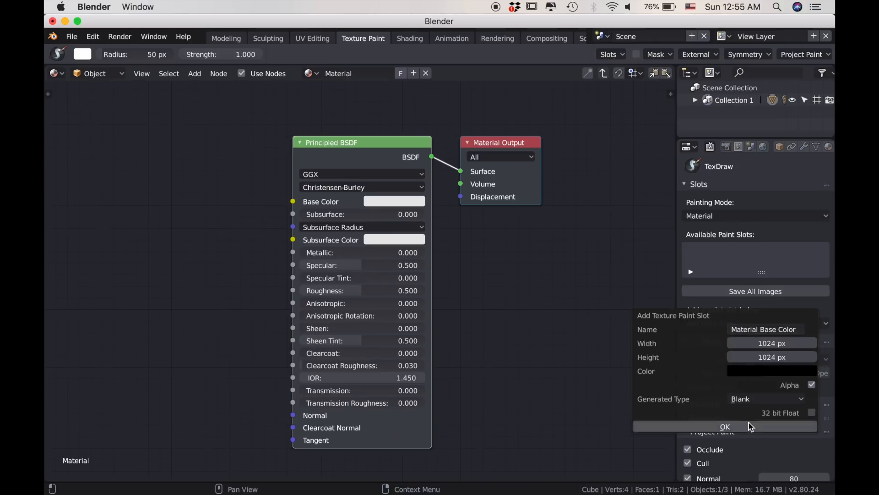
{"action": "left_click", "coordinate": [724, 426]}
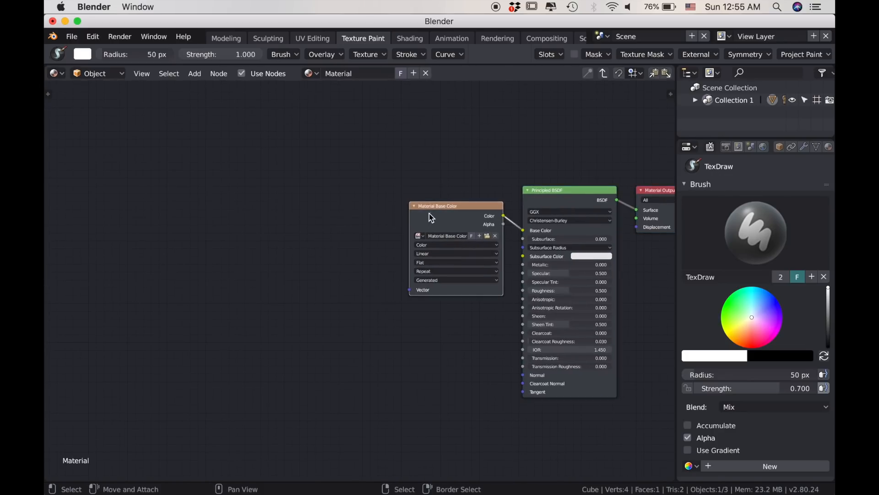
Drag the Material Base Color texture node away to the node graph's top-left corner.
{"action": "left_click_drag", "start_coordinate": [457, 206], "coordinate": [105, 111]}
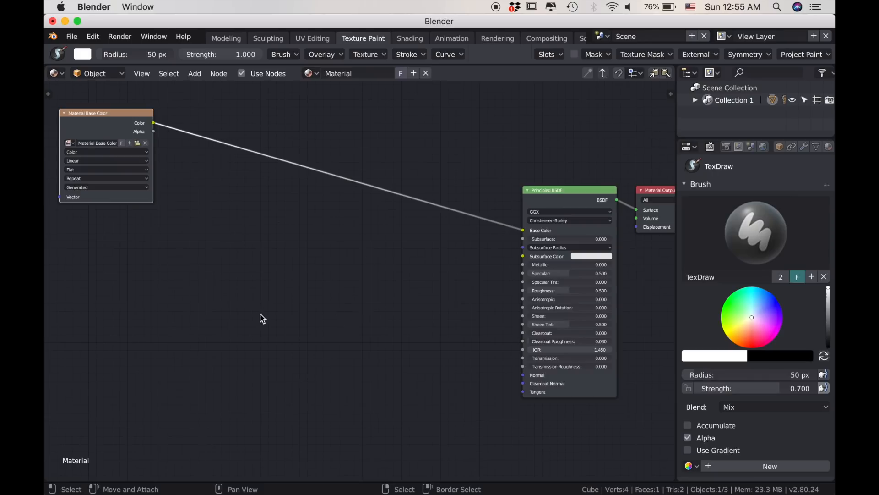
{"action": "mouse_move", "coordinate": [338, 281]}
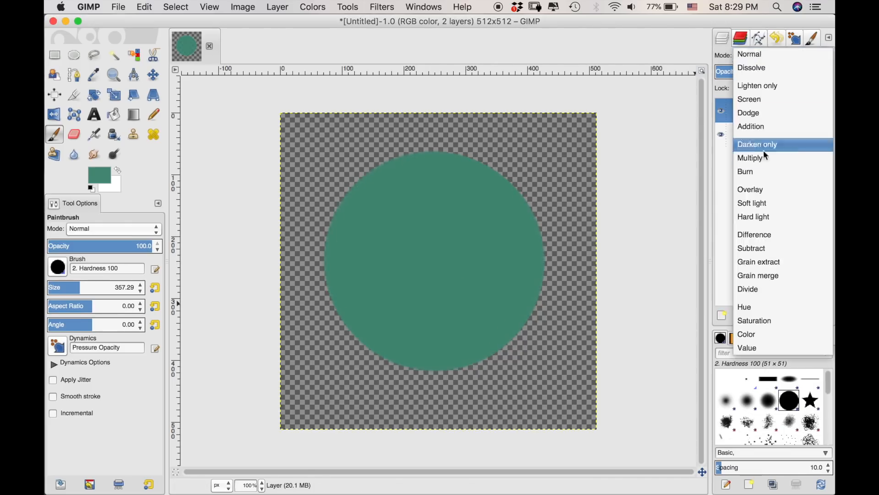
Smudge the Addition highlights and Multiply shading along the green circle's edges.
{"action": "left_click", "coordinate": [750, 157]}
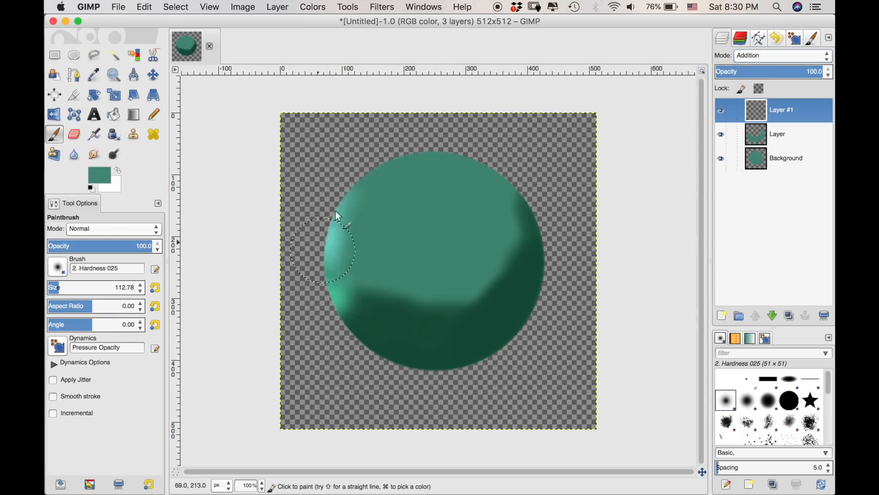
{"action": "left_click_drag", "start_coordinate": [336, 219], "coordinate": [345, 325]}
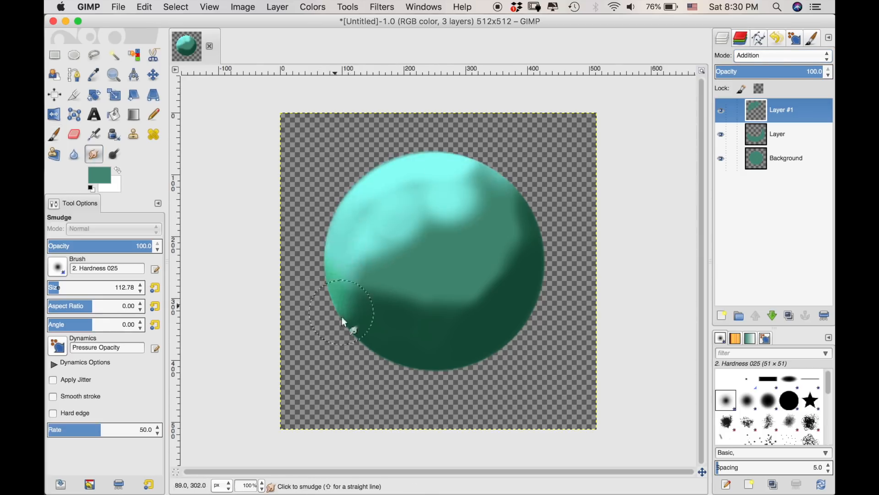
{"action": "left_click_drag", "start_coordinate": [346, 328], "coordinate": [507, 202]}
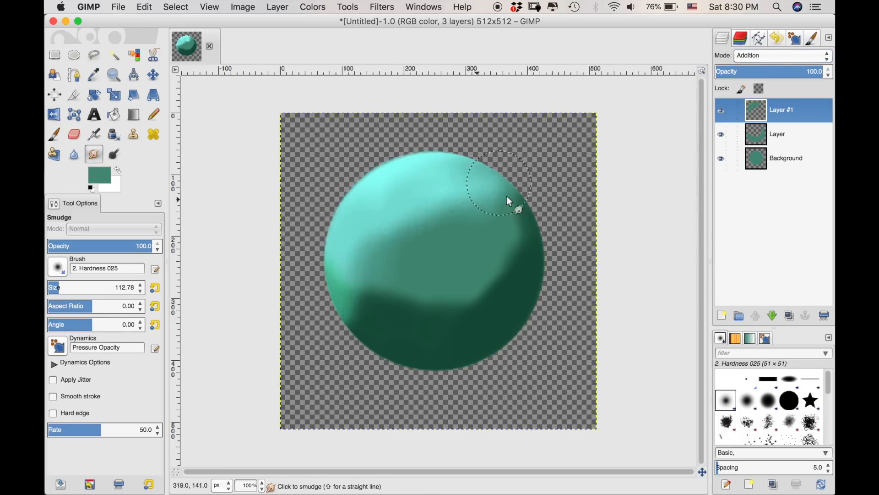
{"action": "left_click", "coordinate": [777, 134]}
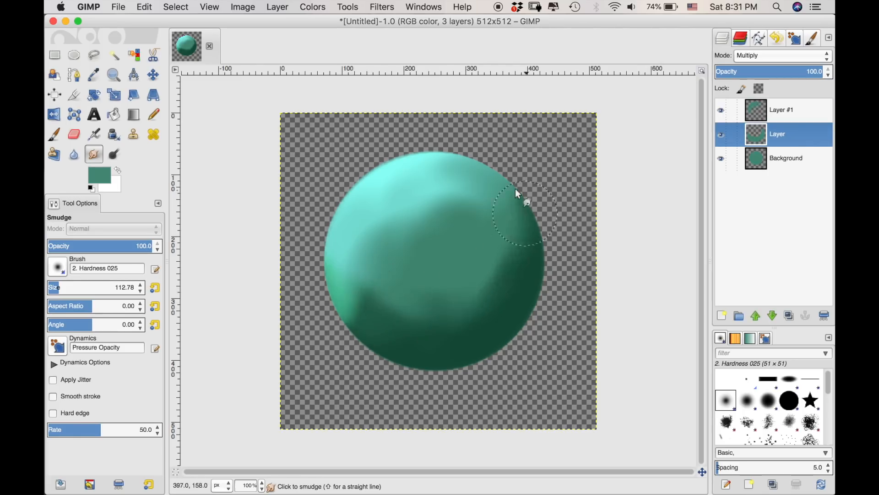
{"action": "left_click_drag", "start_coordinate": [515, 193], "coordinate": [502, 286]}
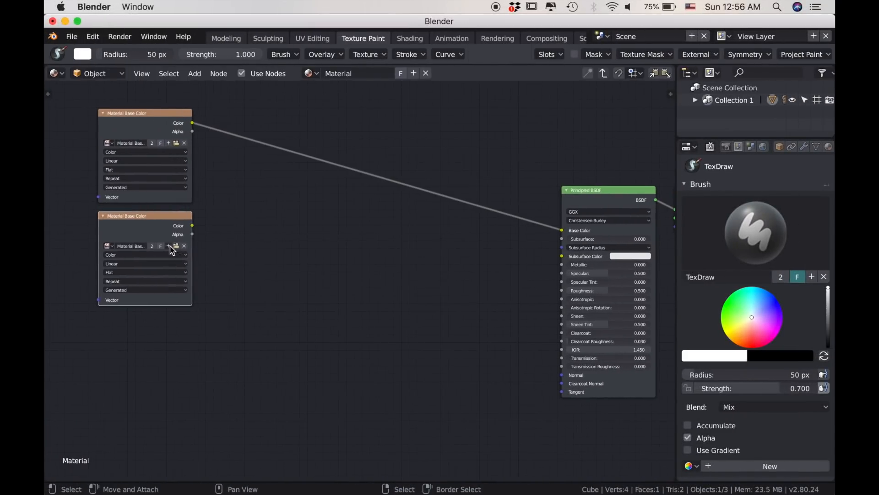
Create a new image named Color_Add for the duplicated texture node.
{"action": "left_click", "coordinate": [169, 246]}
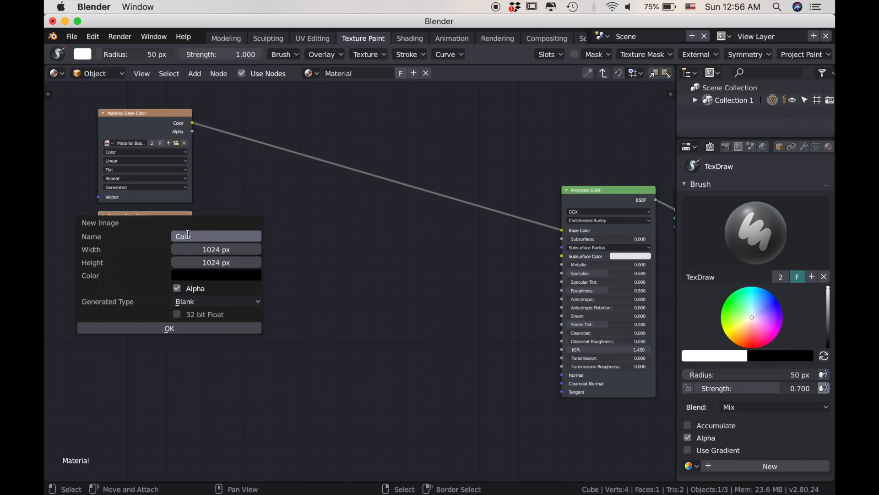
{"action": "type", "text": "_Add"}
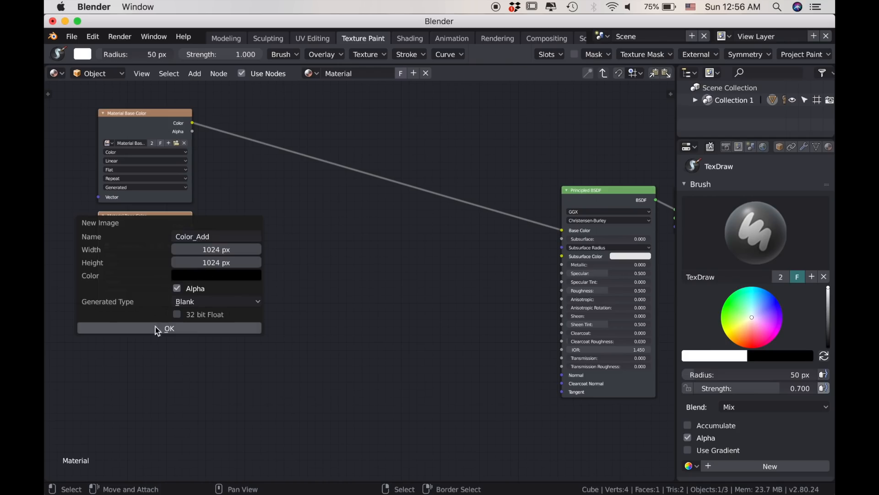
{"action": "left_click", "coordinate": [169, 328]}
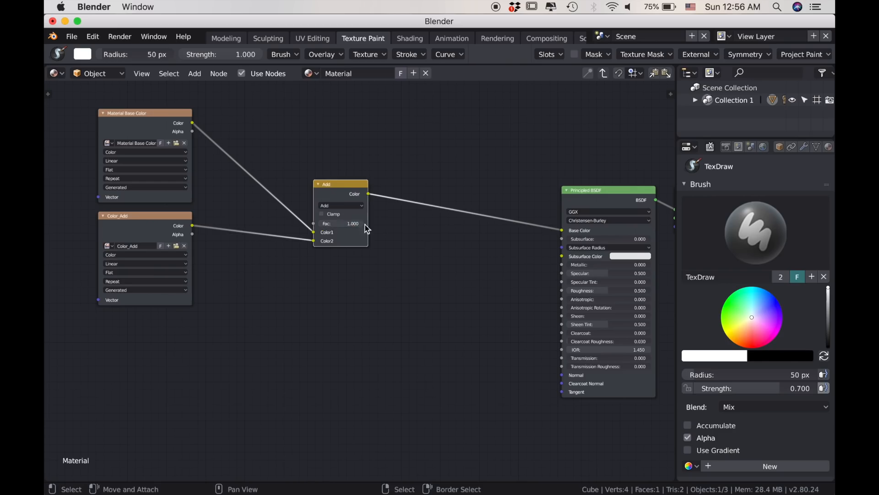
Reposition the Add mix node and create the new Color_Mult image texture.
{"action": "left_click_drag", "start_coordinate": [341, 184], "coordinate": [235, 154]}
{"action": "type", "text": "Color_Mult"}
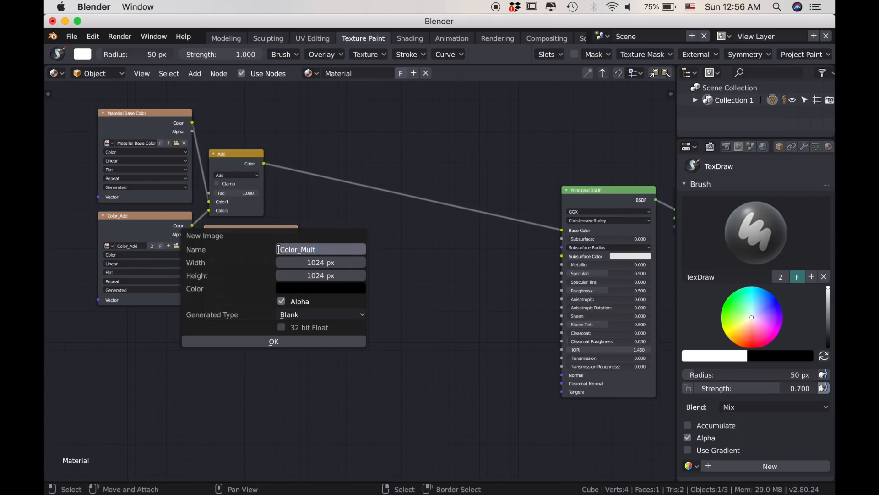
{"action": "left_click", "coordinate": [320, 287]}
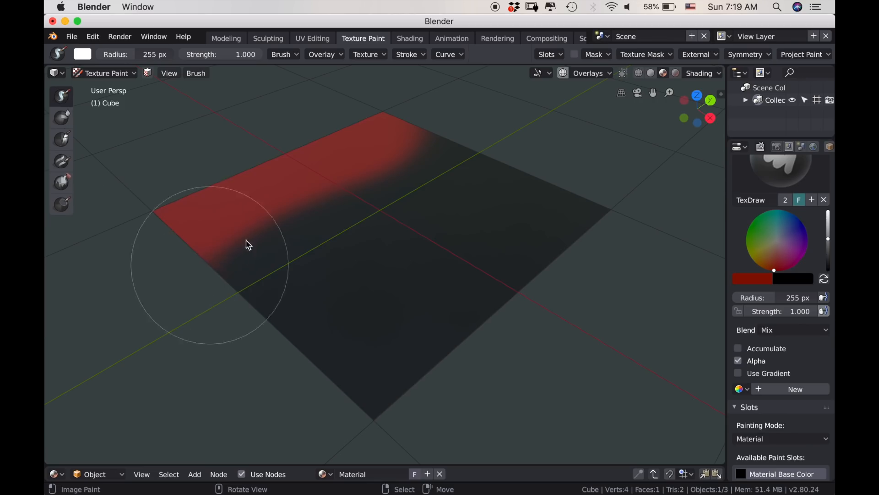
Cover the plane with red TexDraw strokes and reveal the Slots panel.
{"action": "left_click_drag", "start_coordinate": [250, 244], "coordinate": [253, 362]}
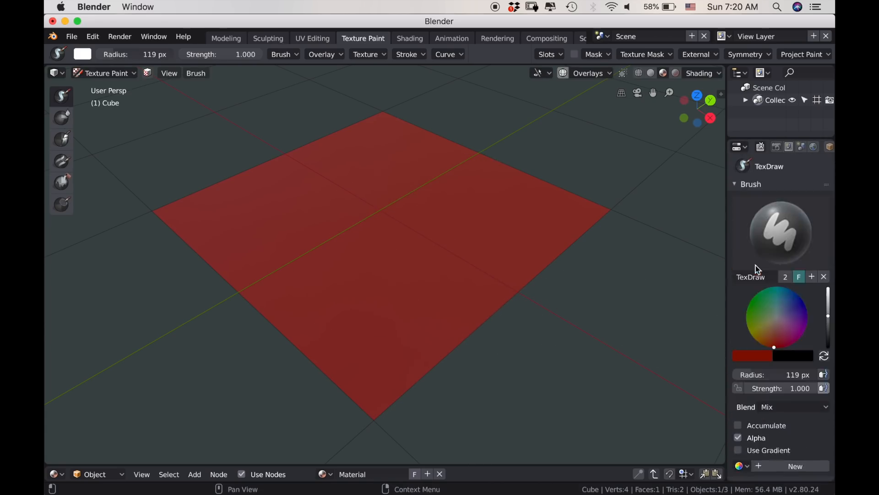
{"action": "mouse_move", "coordinate": [271, 218]}
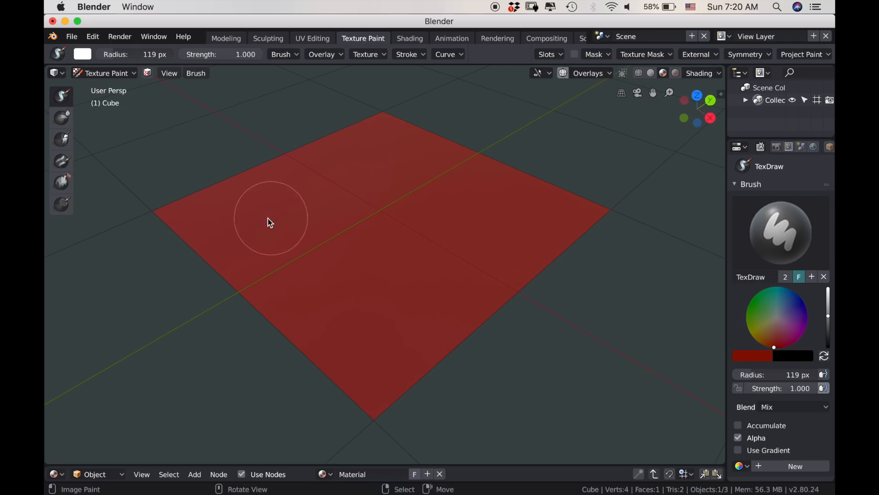
{"action": "left_click_drag", "start_coordinate": [269, 220], "coordinate": [341, 303]}
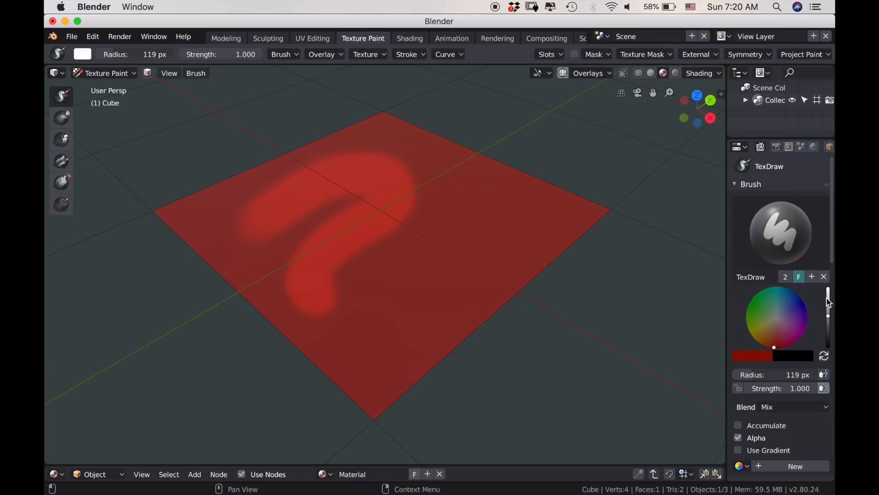
{"action": "mouse_move", "coordinate": [793, 327]}
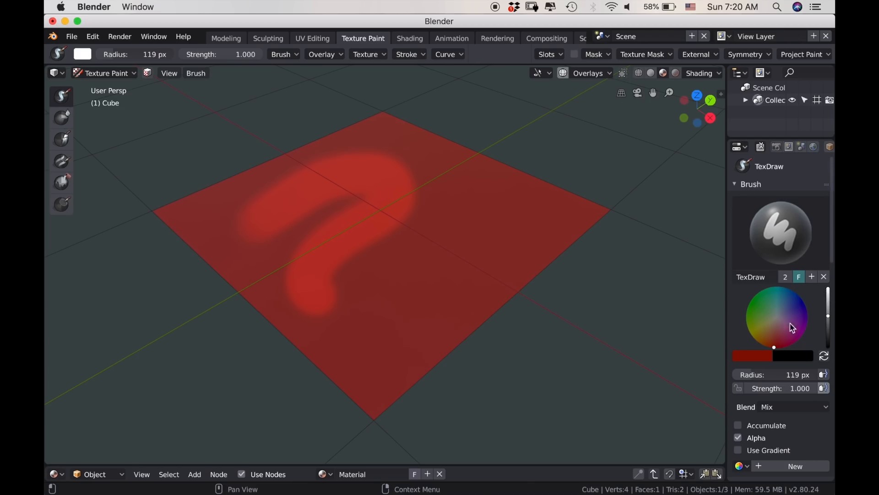
{"action": "scroll", "scroll_direction": "down", "scroll_amount": 3}
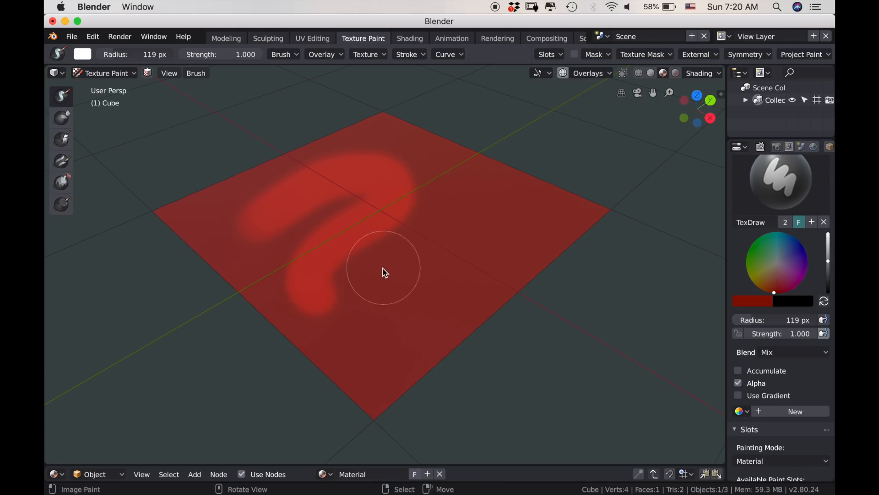
{"action": "left_click_drag", "start_coordinate": [384, 272], "coordinate": [404, 336]}
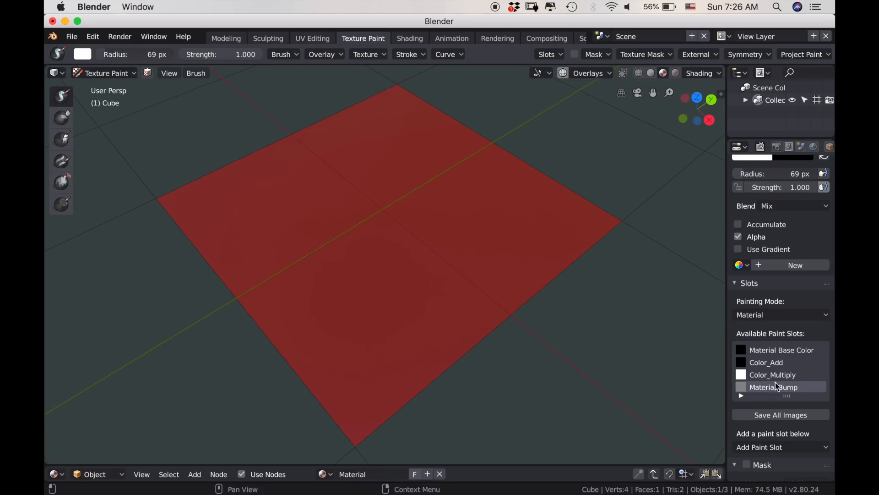
Select Material Bump in the Available Paint Slots list as the active painting target.
{"action": "left_click", "coordinate": [774, 386]}
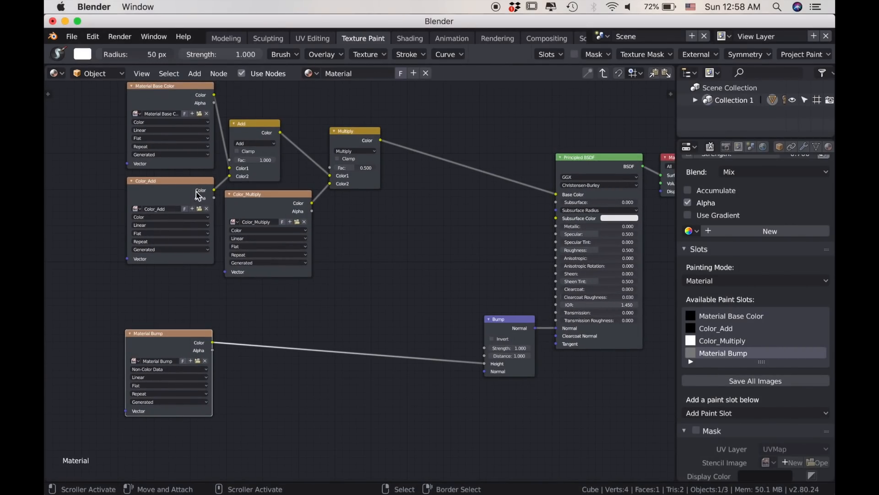
{"action": "mouse_move", "coordinate": [330, 366]}
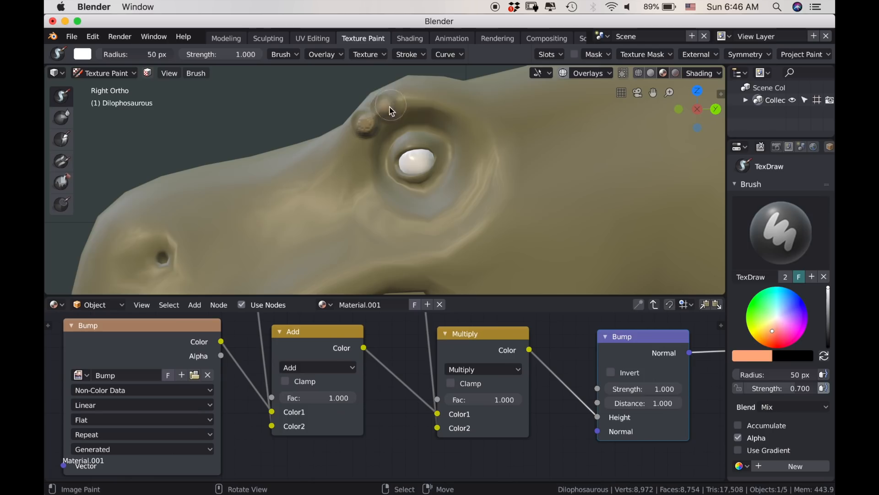
Dab raised orange bumps above and beside the dinosaur's eye on the bump slot.
{"action": "left_click_drag", "start_coordinate": [390, 109], "coordinate": [474, 134]}
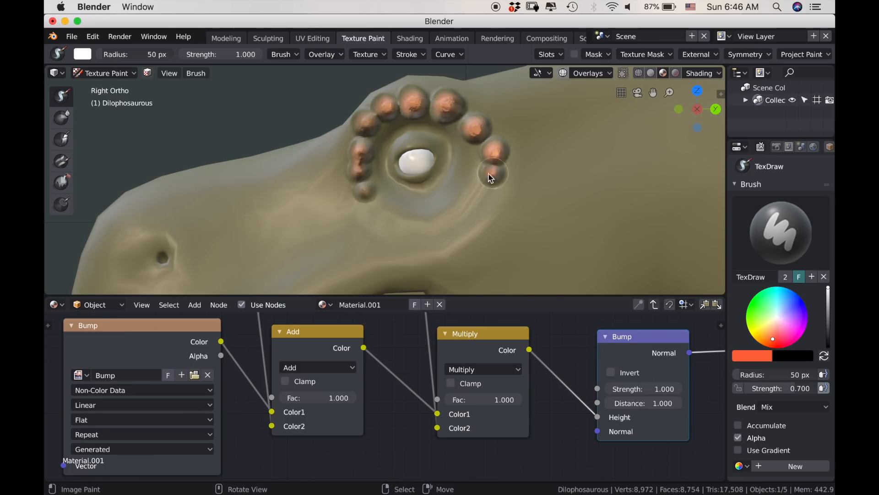
{"action": "left_click", "coordinate": [754, 311]}
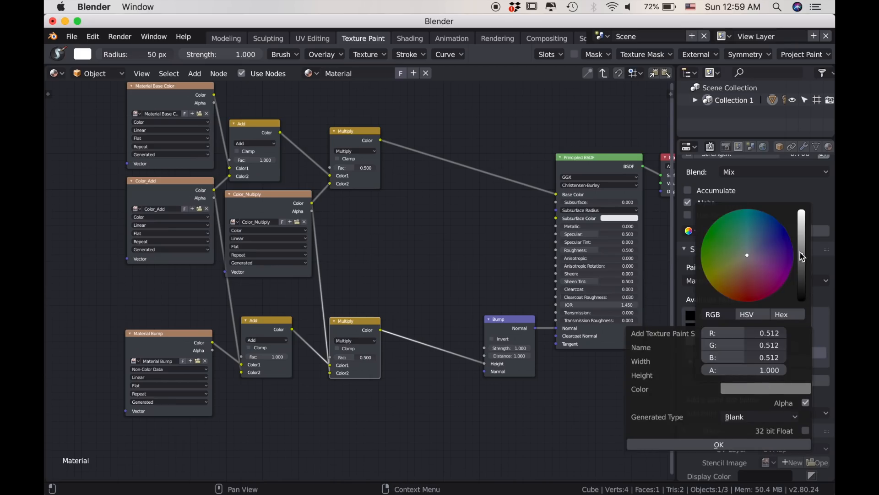
Create the Material Roughness paint slot with a mid-grey fill value.
{"action": "left_click_drag", "start_coordinate": [802, 213], "coordinate": [802, 300]}
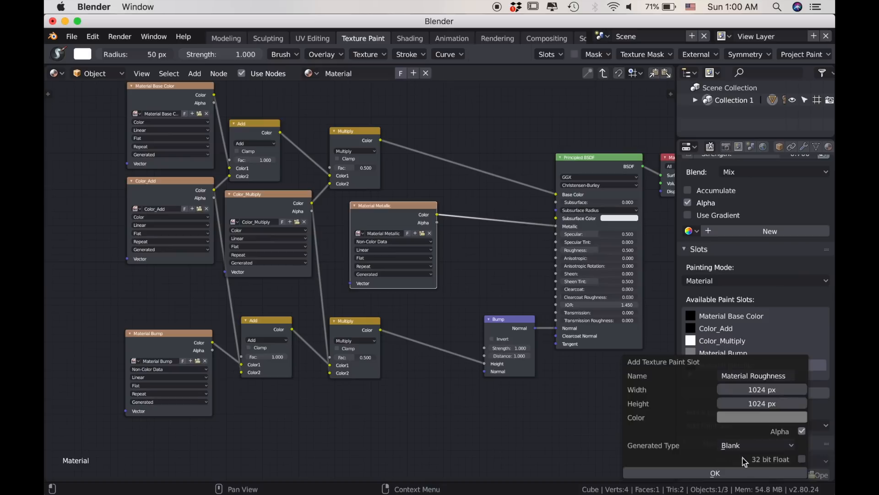
{"action": "left_click", "coordinate": [715, 472]}
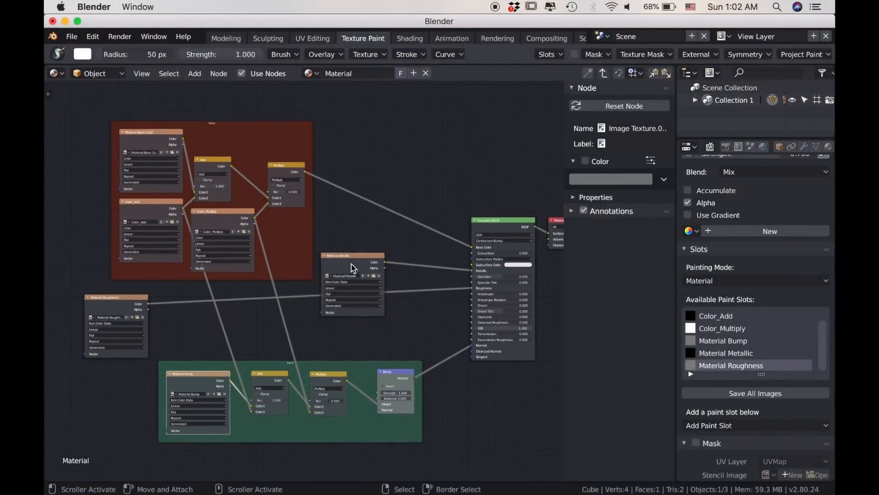
Select the Material Metallic image node to begin grouping nodes into coloured frames.
{"action": "left_click", "coordinate": [194, 74]}
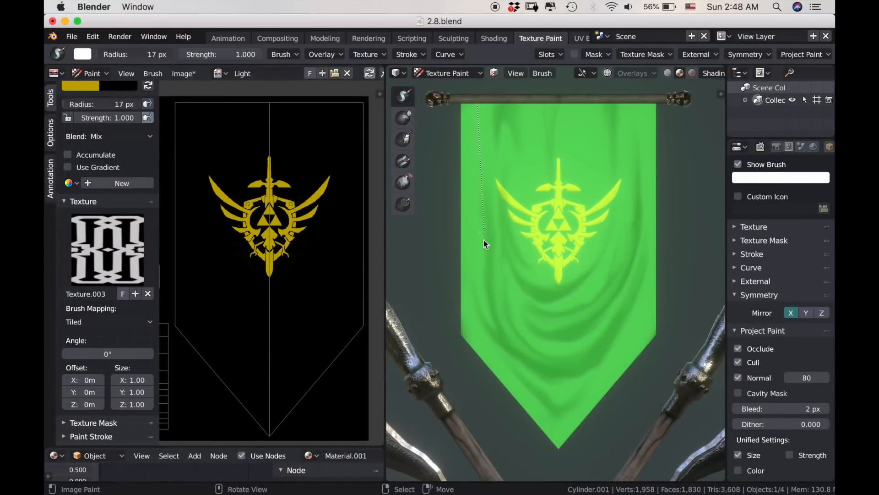
{"action": "mouse_move", "coordinate": [479, 327]}
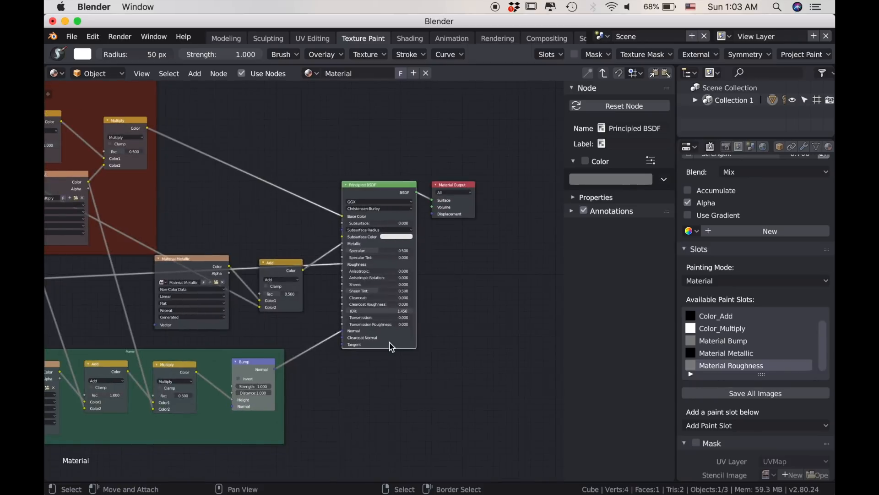
Add an Image Texture named Transparent with its fill colour and wire its Color to the Mix Shader Fac.
{"action": "scroll", "scroll_direction": "down", "scroll_amount": 3}
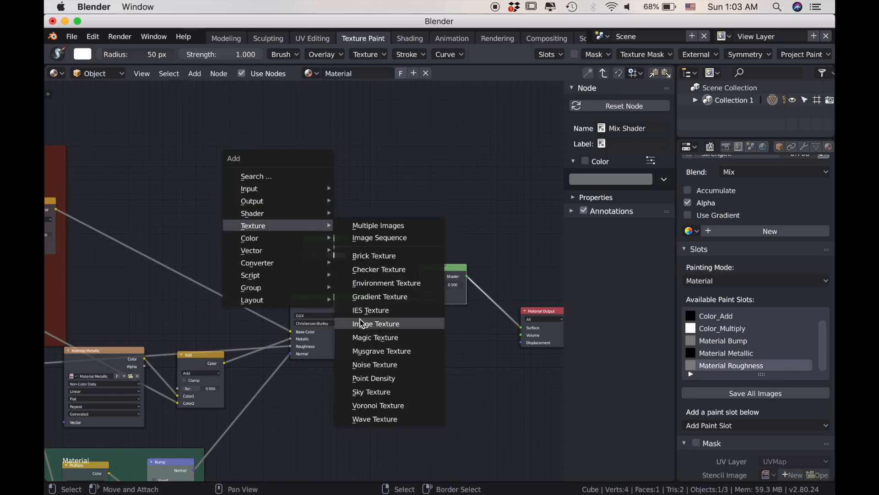
{"action": "left_click", "coordinate": [376, 324]}
{"action": "type", "text": "Transparent"}
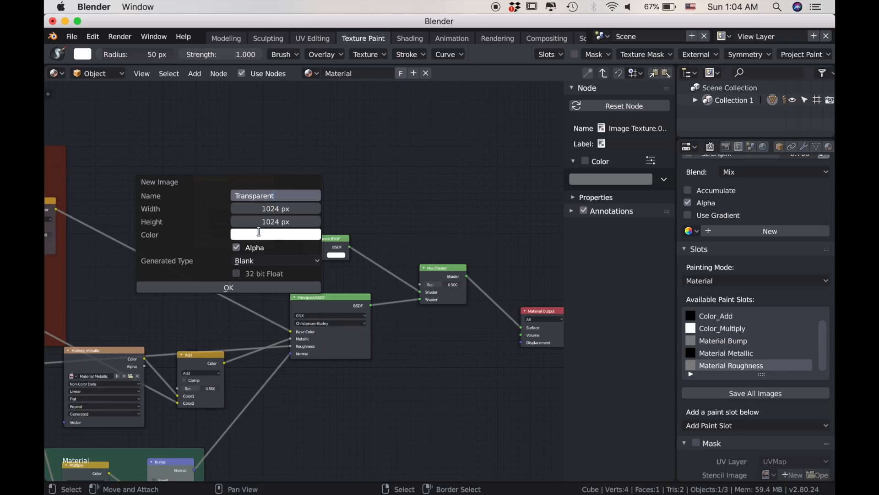
{"action": "left_click", "coordinate": [228, 287]}
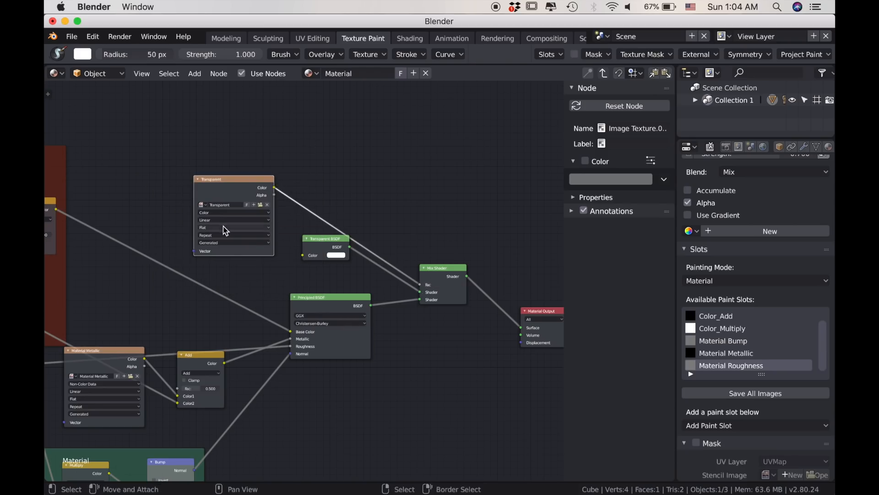
{"action": "left_click", "coordinate": [790, 147]}
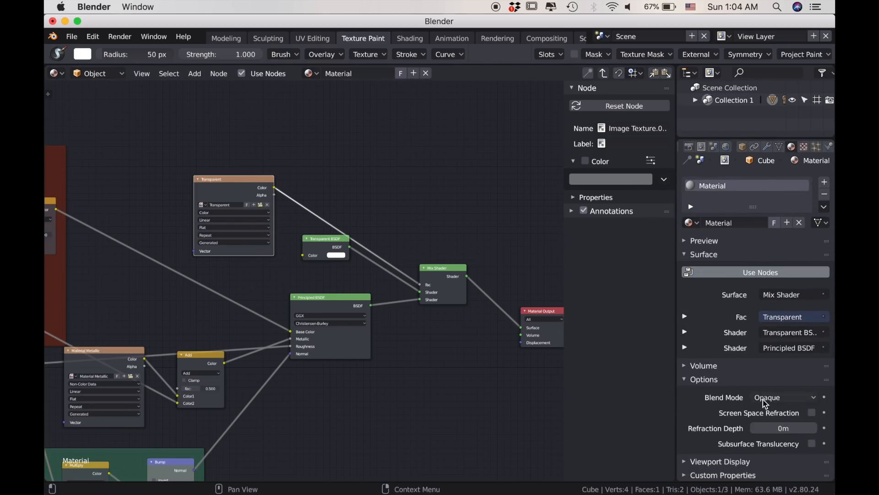
Switch Blend Mode to Alpha Blend and erase part of the banner edge to transparent.
{"action": "left_click", "coordinate": [784, 397]}
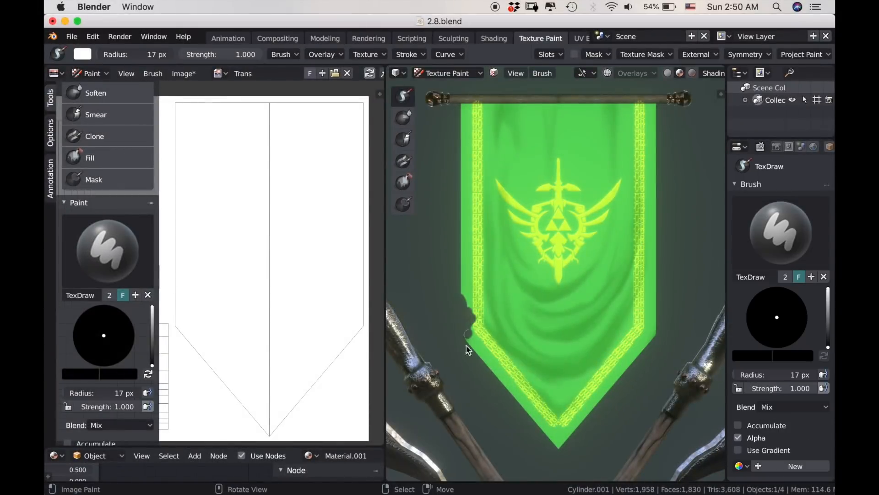
{"action": "left_click_drag", "start_coordinate": [468, 348], "coordinate": [516, 325]}
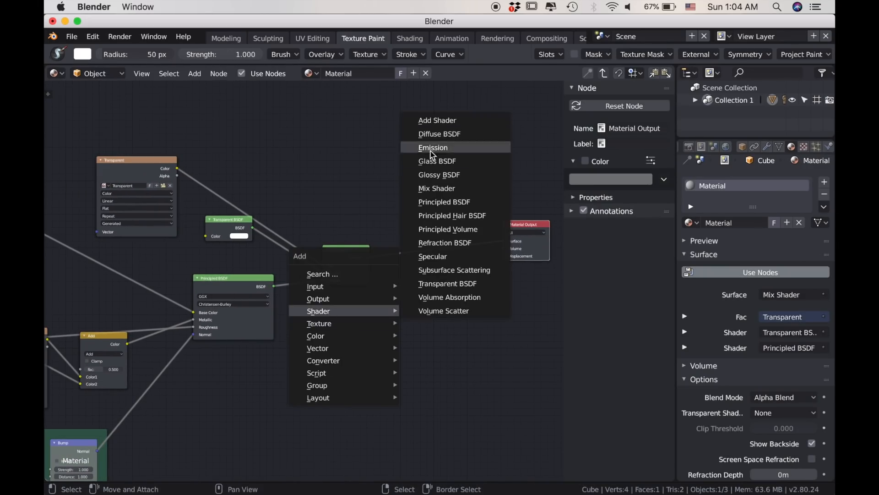
Add an Emission shader fed by an Emission image and mix it into the material output.
{"action": "left_click", "coordinate": [432, 147]}
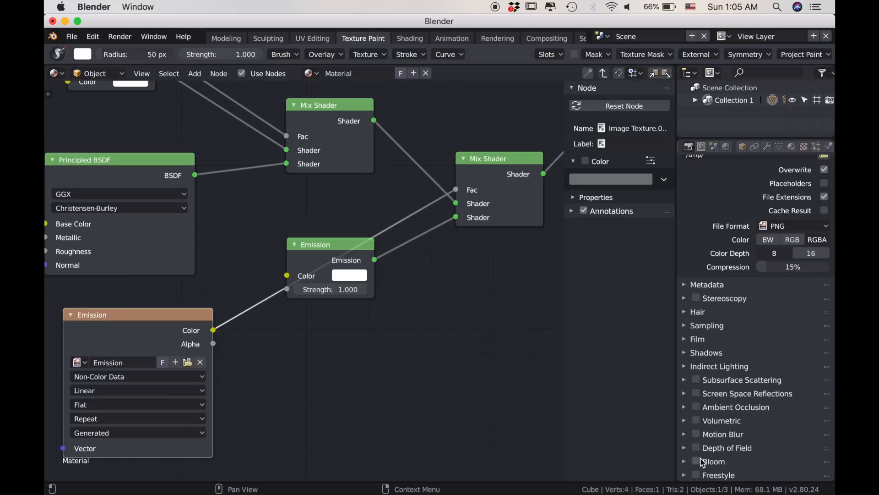
Enable Bloom in Render Properties and paint a glowing orange crack across the rock.
{"action": "left_click", "coordinate": [696, 461]}
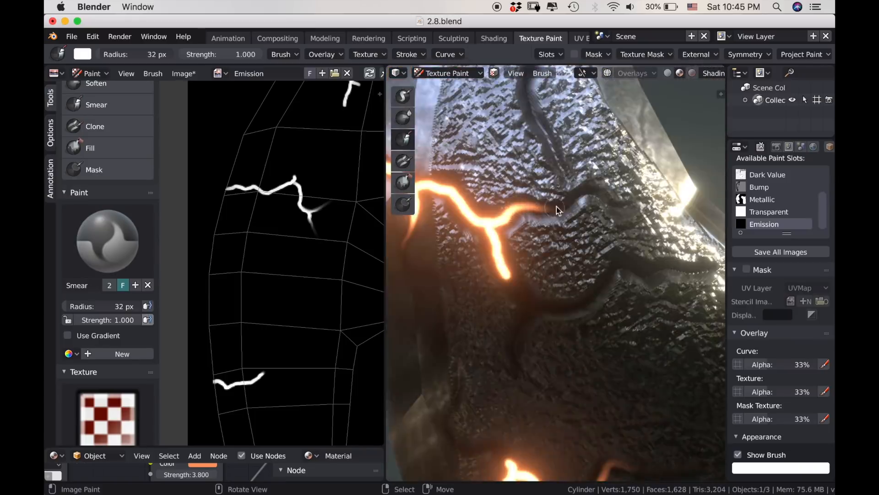
{"action": "left_click_drag", "start_coordinate": [558, 211], "coordinate": [632, 272]}
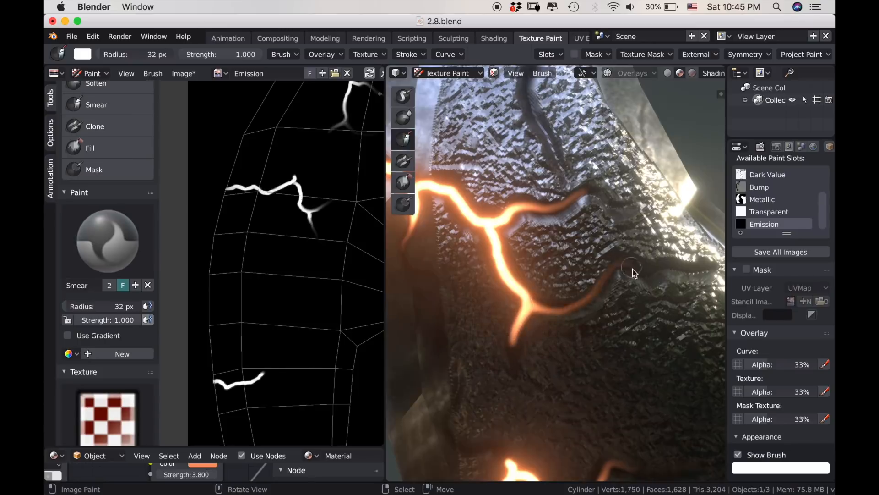